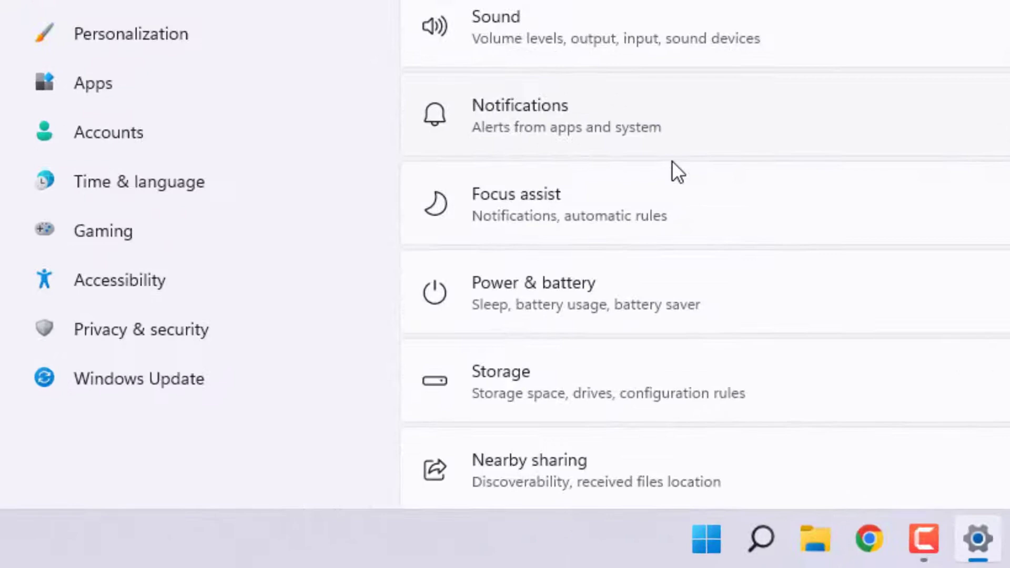
Go to System > Troubleshoot > Other troubleshooters to list the available troubleshooters.
{"action": "scroll", "scroll_direction": "down", "scroll_amount": 3}
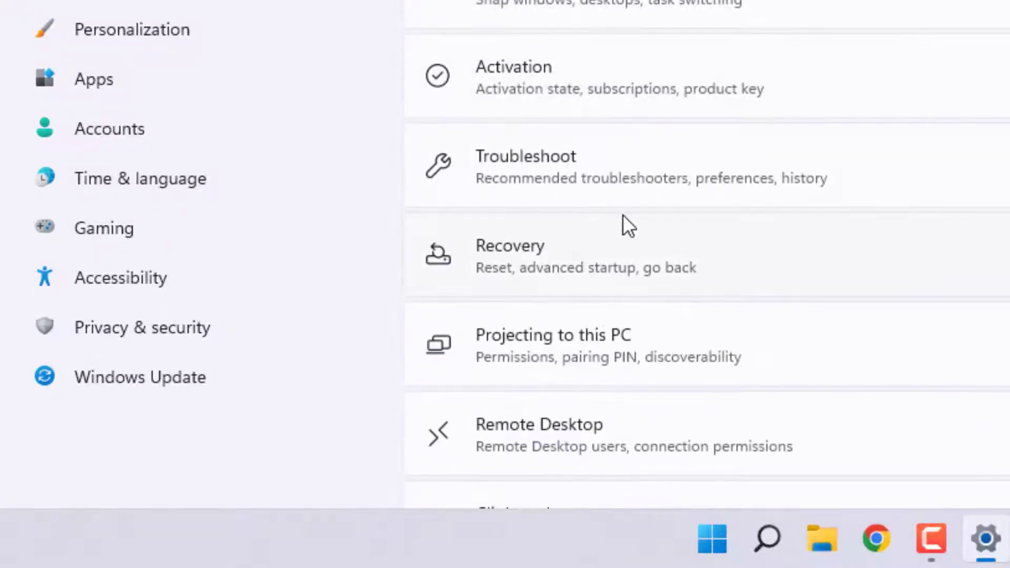
{"action": "left_click", "coordinate": [525, 167]}
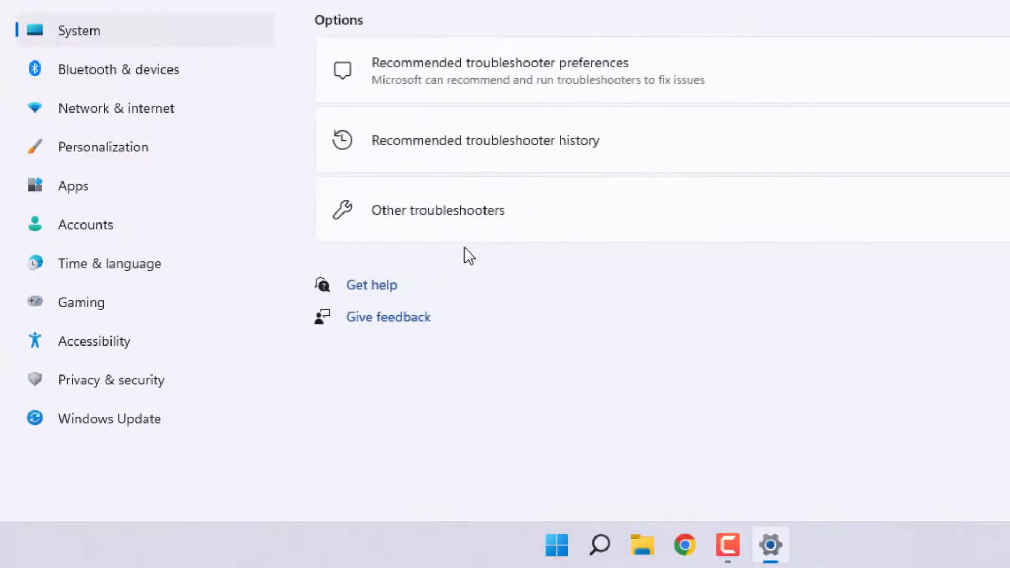
{"action": "left_click", "coordinate": [438, 211]}
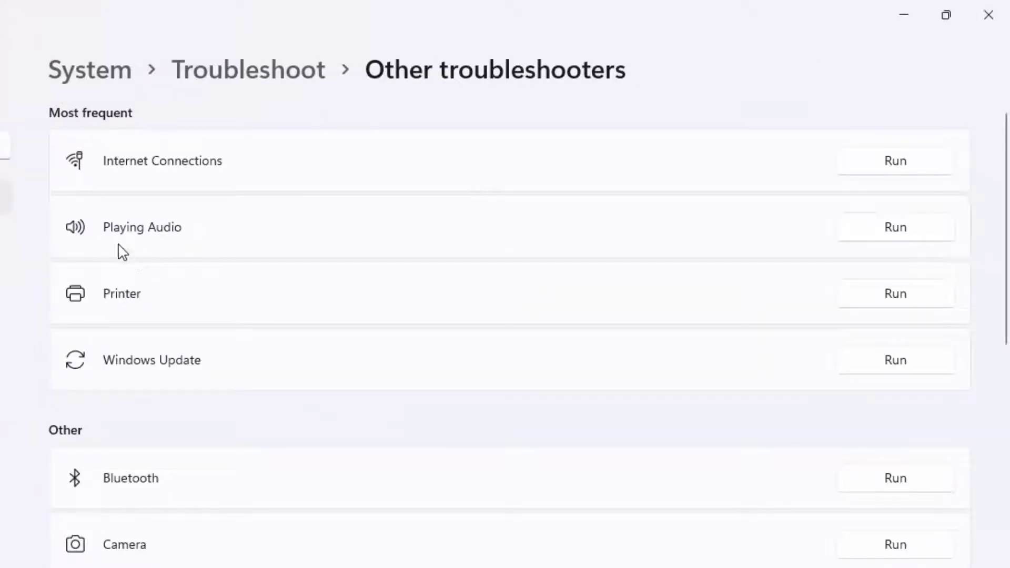
{"action": "mouse_move", "coordinate": [870, 231]}
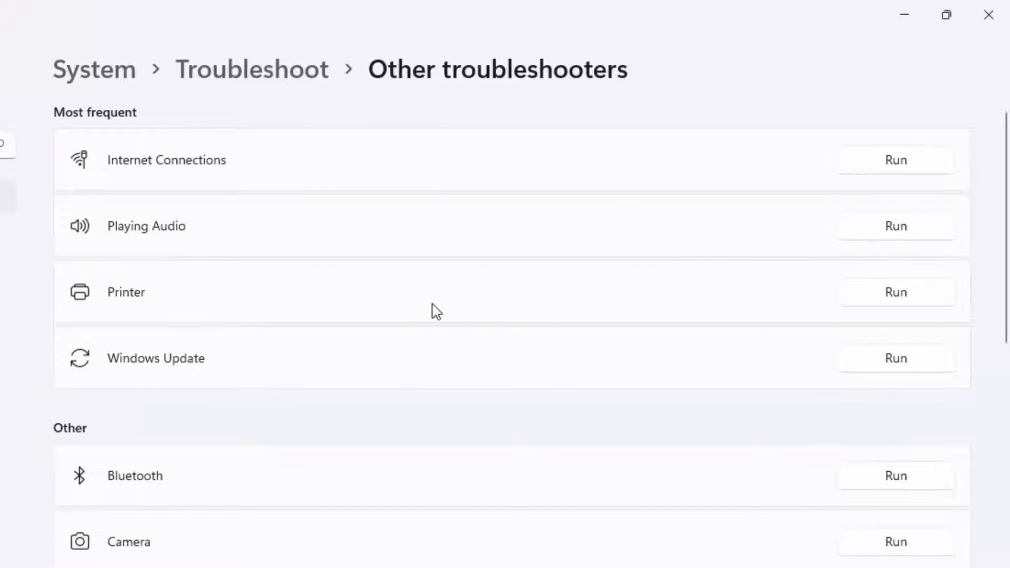
Run the Playing Audio troubleshooter, then close it and Settings.
{"action": "left_click", "coordinate": [895, 225]}
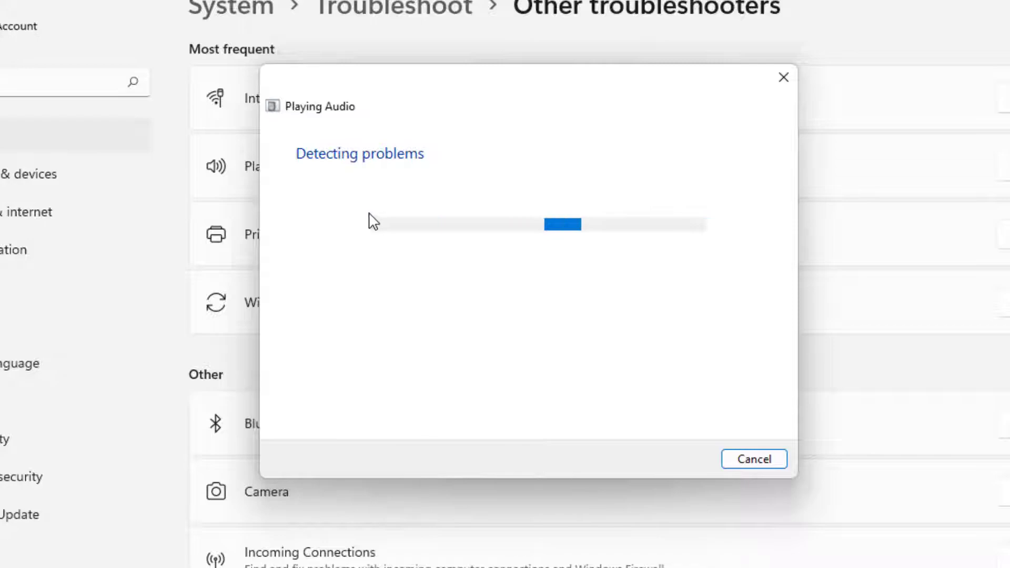
{"action": "left_click", "coordinate": [752, 459]}
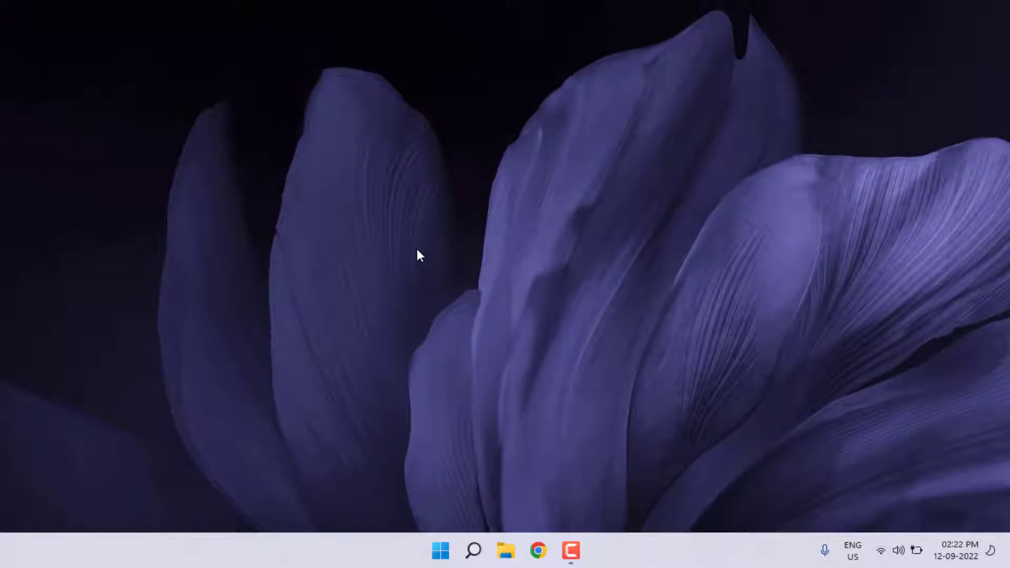
Search 'ser' to open Services and locate the Windows Audio service.
{"action": "type", "text": "ser"}
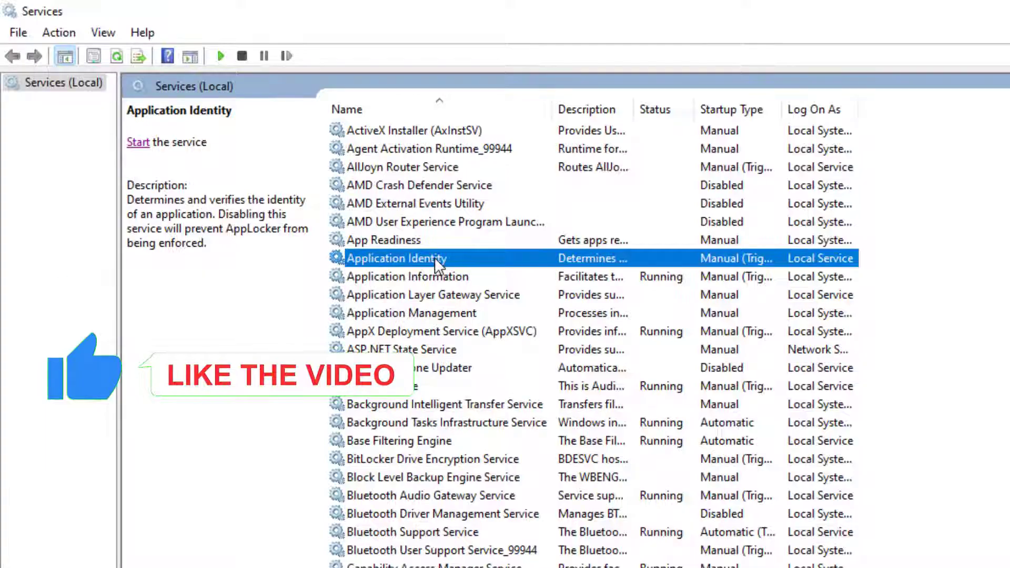
{"action": "scroll", "scroll_direction": "down", "scroll_amount": 3}
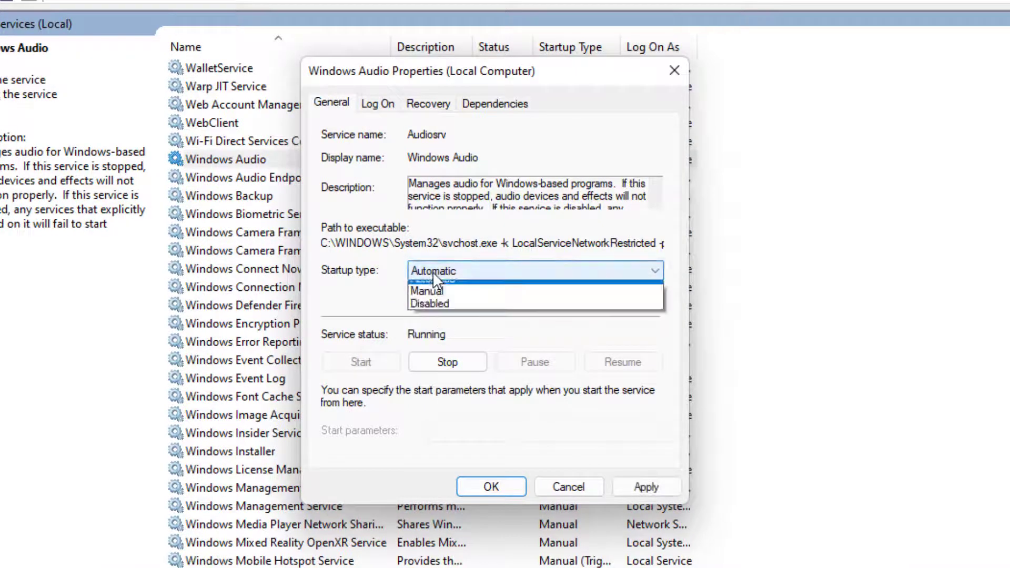
{"action": "mouse_move", "coordinate": [442, 325]}
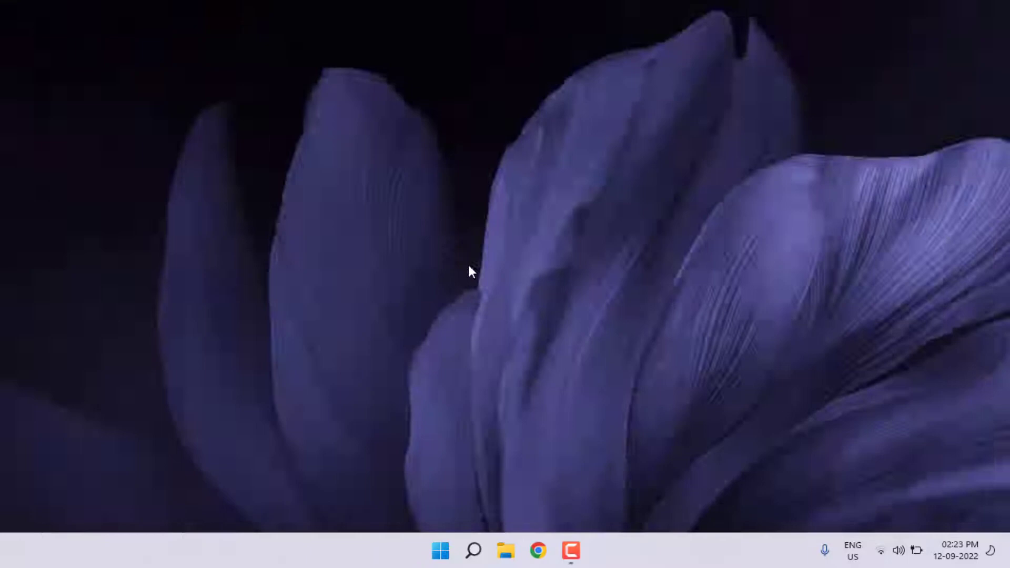
{"action": "mouse_move", "coordinate": [541, 433]}
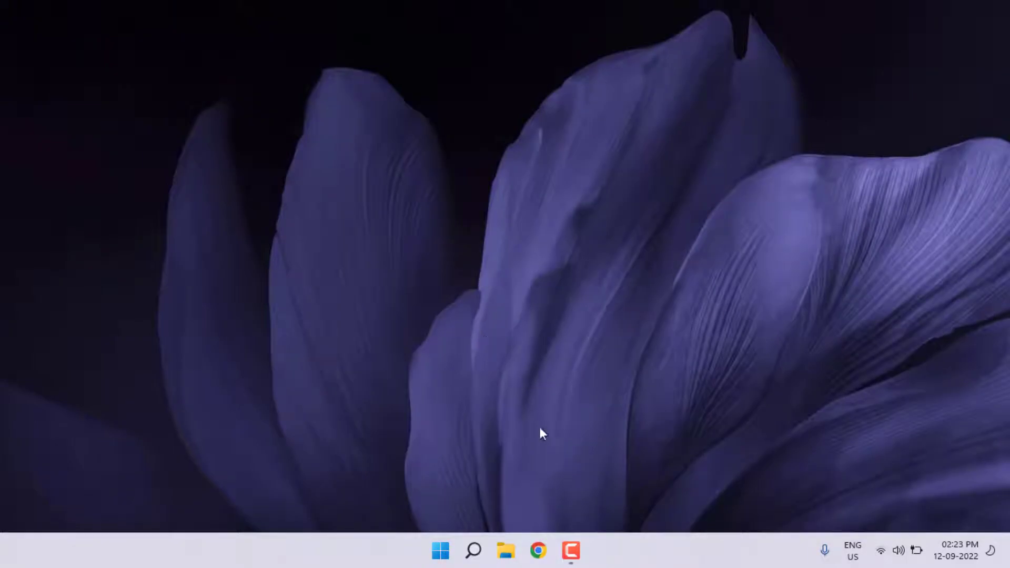
In Chrome, clear browsing history, cookies and cached files for All time.
{"action": "left_click", "coordinate": [538, 551]}
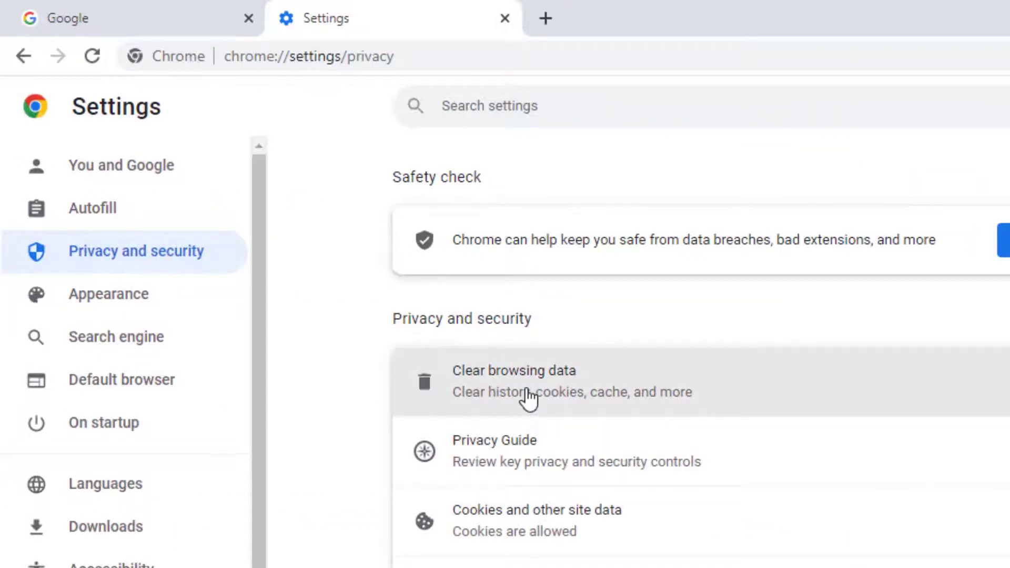
{"action": "left_click", "coordinate": [515, 379]}
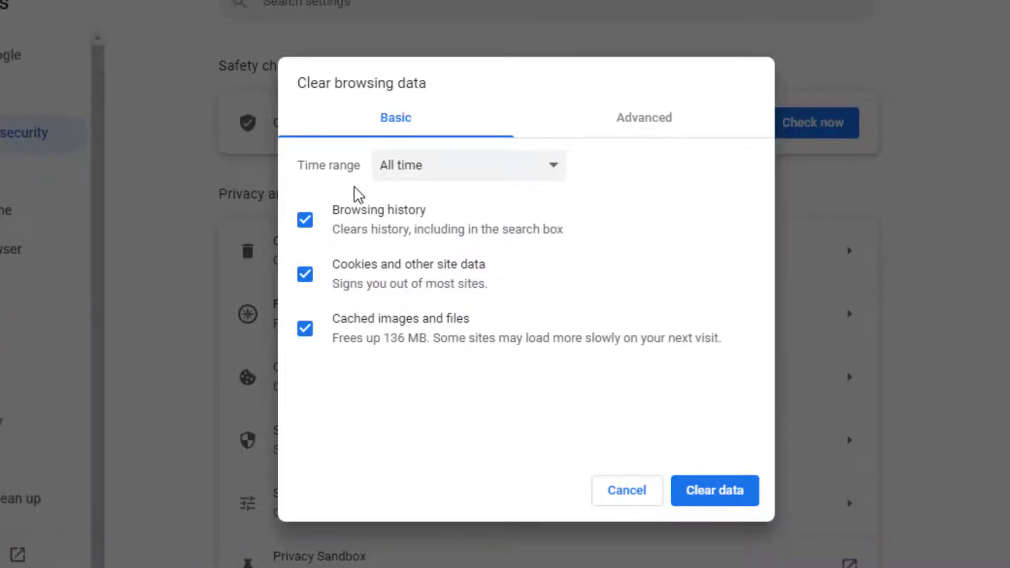
{"action": "left_click", "coordinate": [469, 165]}
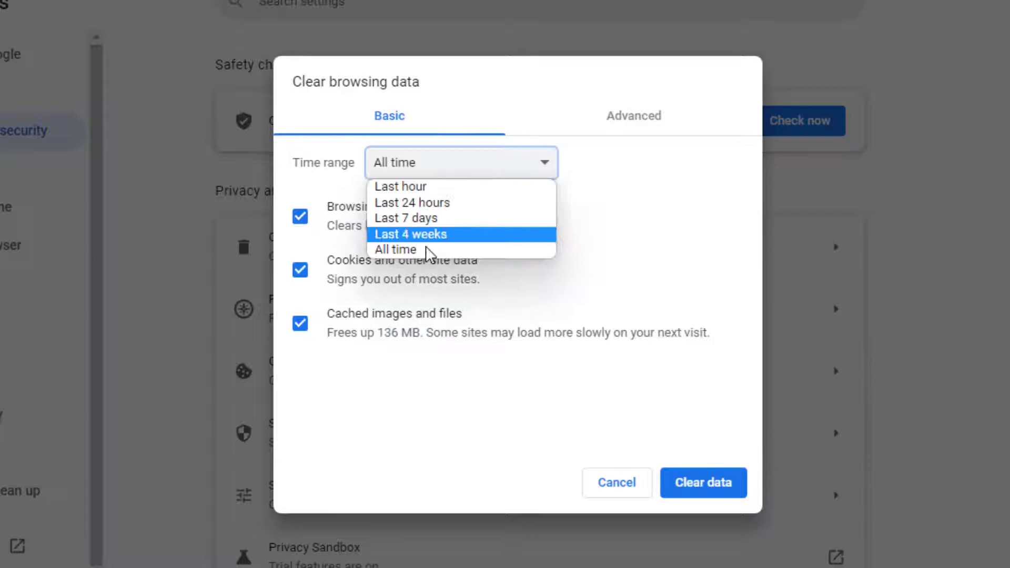
{"action": "left_click", "coordinate": [394, 250]}
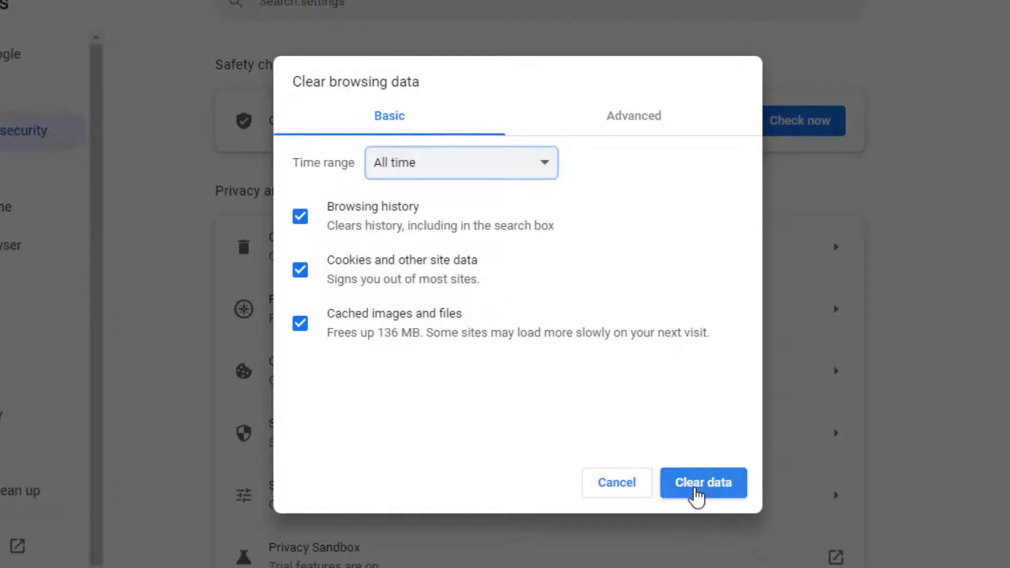
{"action": "left_click", "coordinate": [703, 483]}
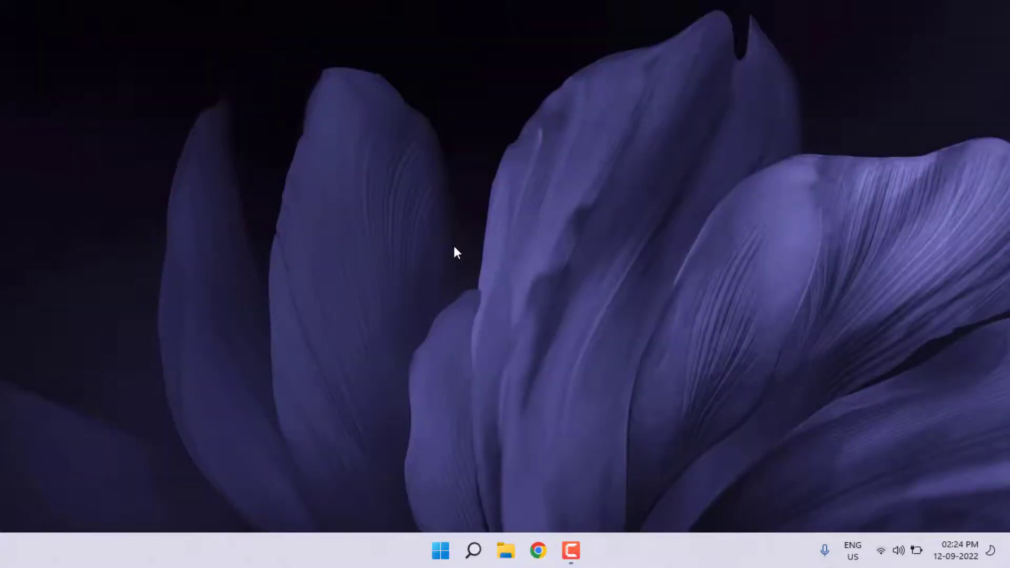
Search 'de' from Start to open Device Manager.
{"action": "left_click", "coordinate": [440, 551]}
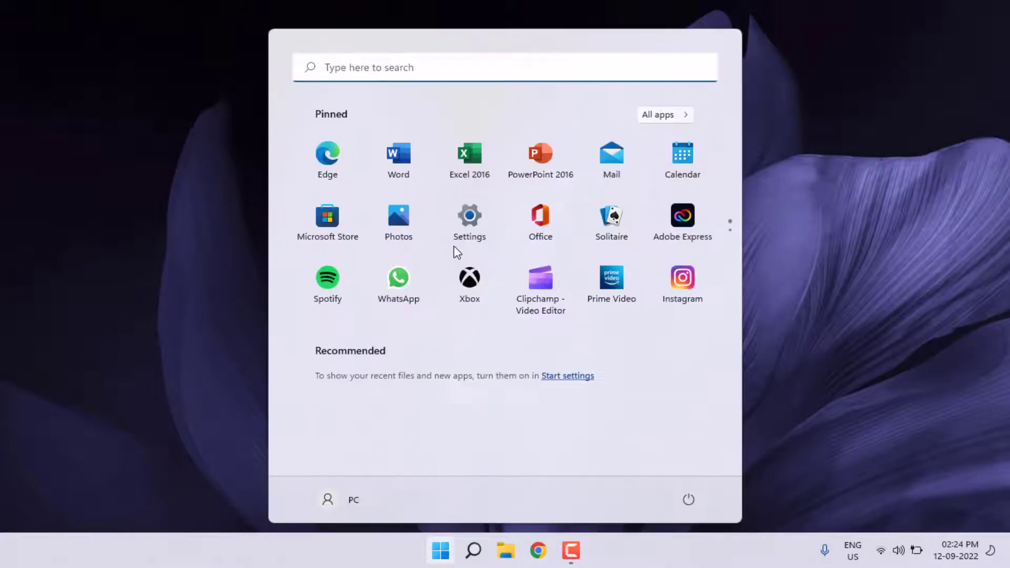
{"action": "type", "text": "de"}
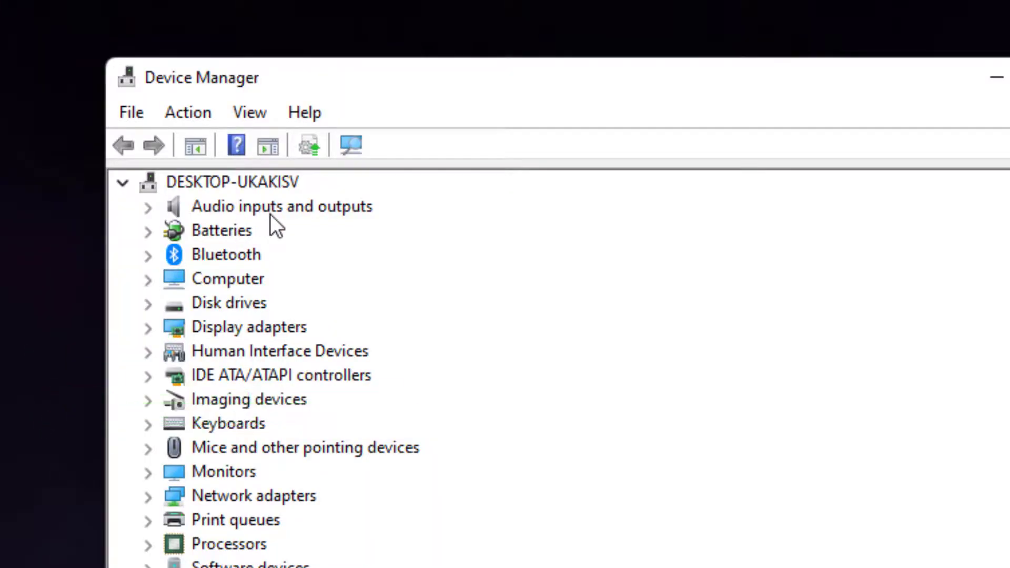
Update the Speakers (Conexant SmartAudio HD) driver by automatic search, then close Device Manager.
{"action": "left_click", "coordinate": [148, 206]}
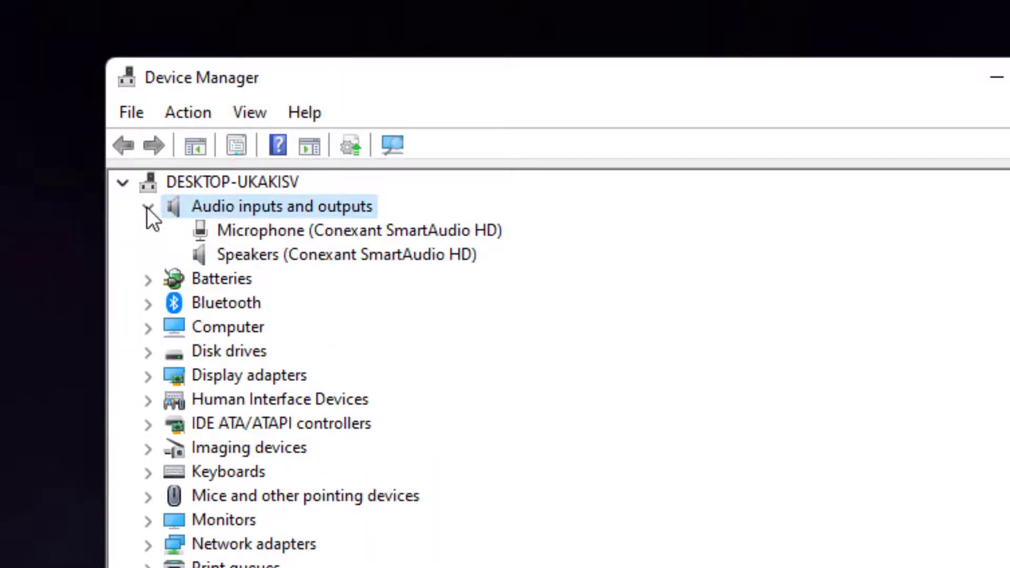
{"action": "left_click", "coordinate": [346, 254]}
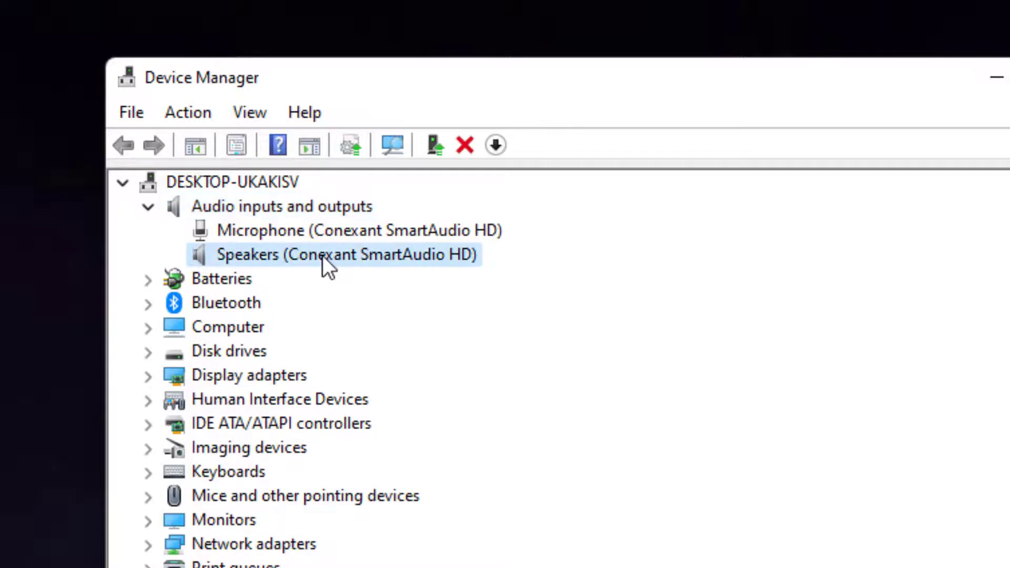
{"action": "right_click", "coordinate": [328, 254]}
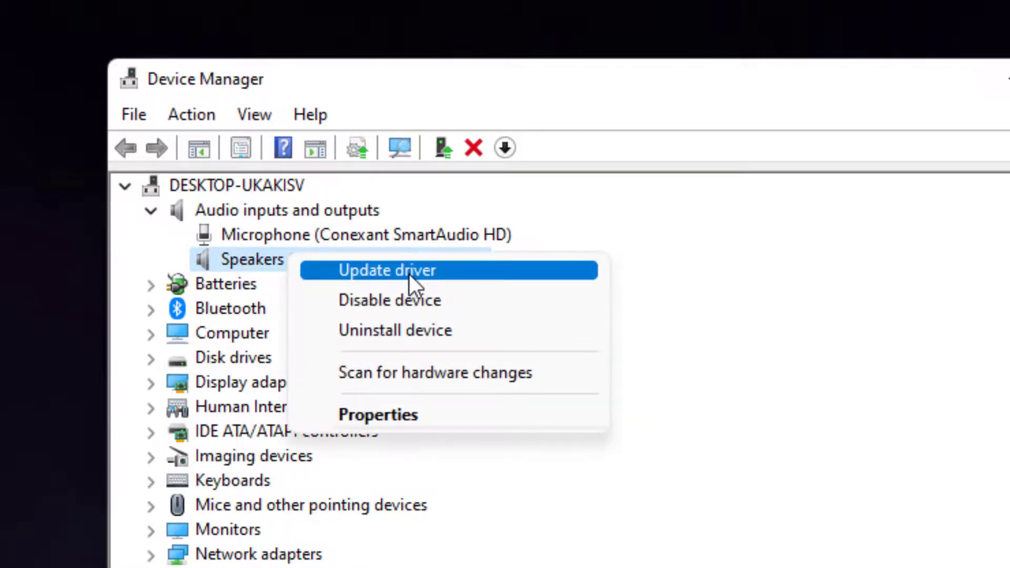
{"action": "left_click", "coordinate": [388, 269]}
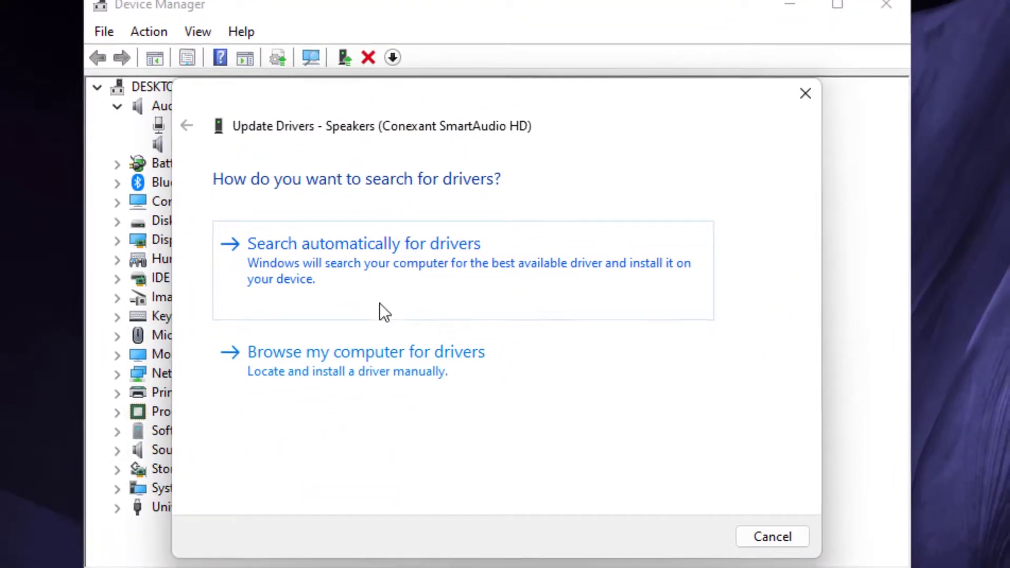
{"action": "left_click", "coordinate": [363, 243]}
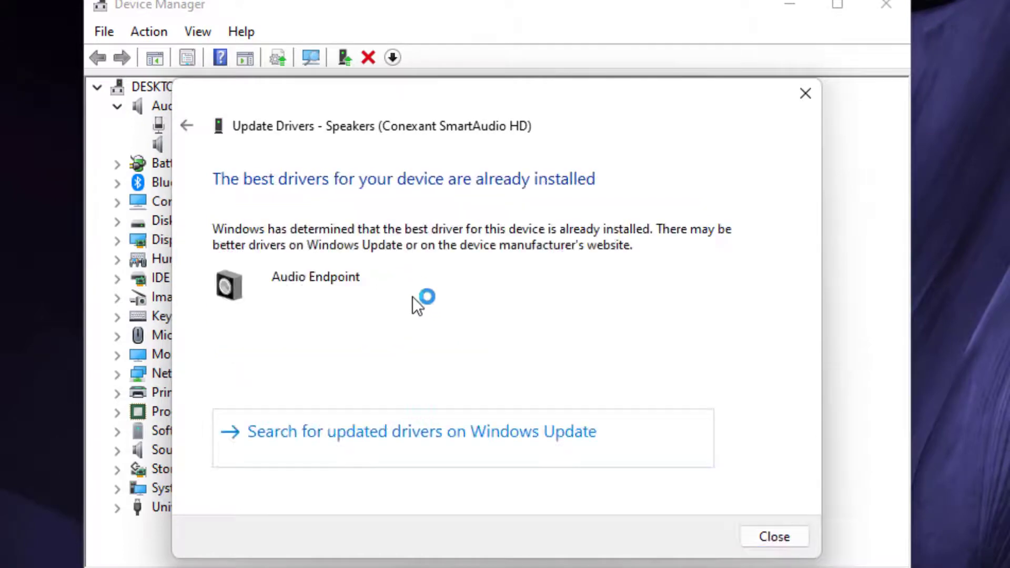
{"action": "left_click", "coordinate": [773, 536]}
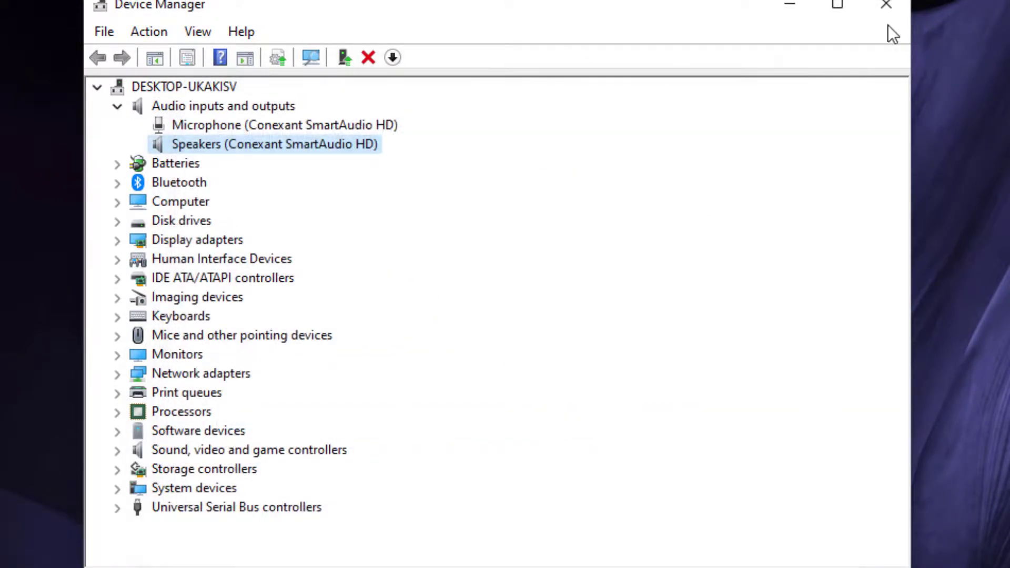
{"action": "left_click", "coordinate": [886, 5]}
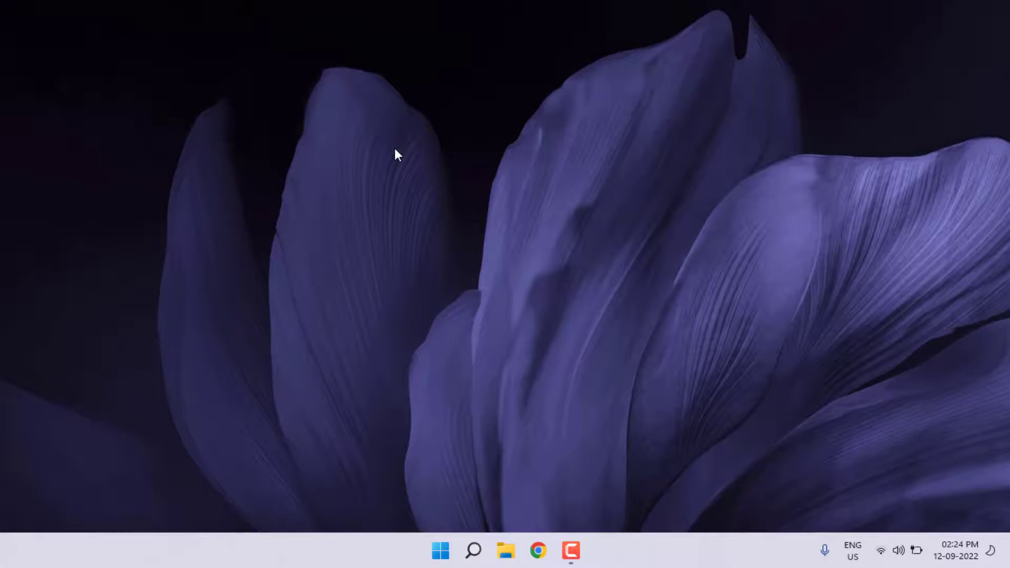